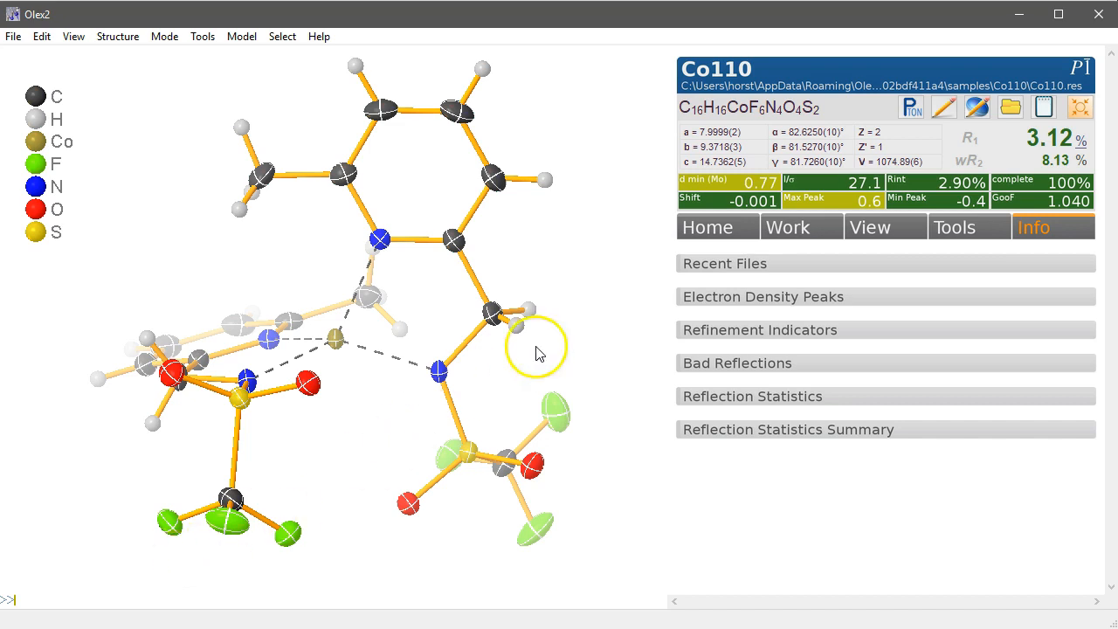
mouse_move(1058, 150)
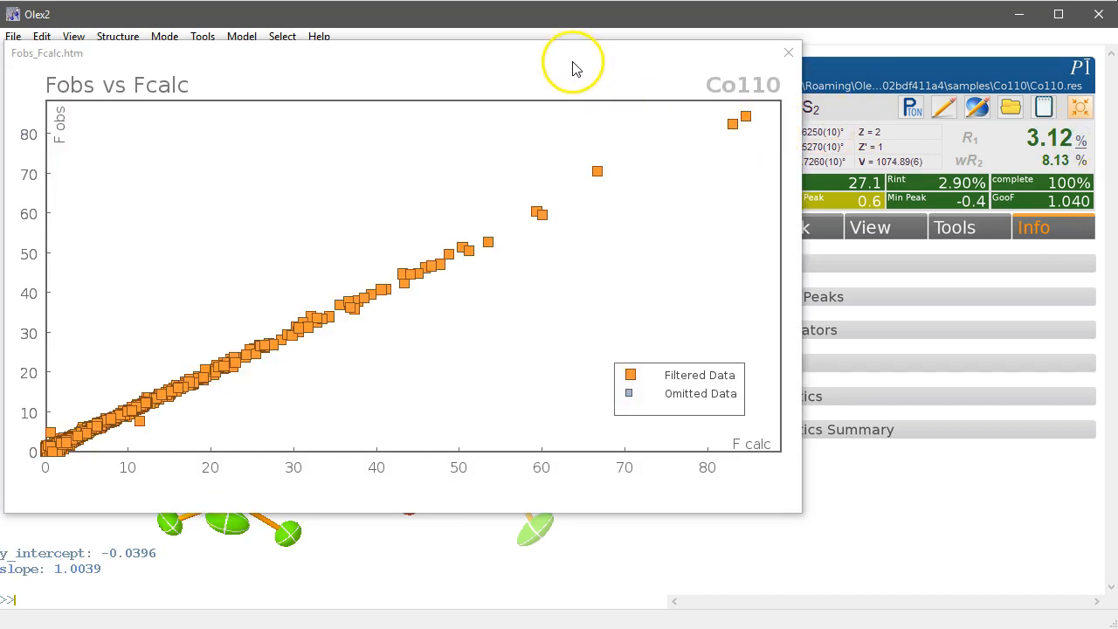
mouse_move(87, 412)
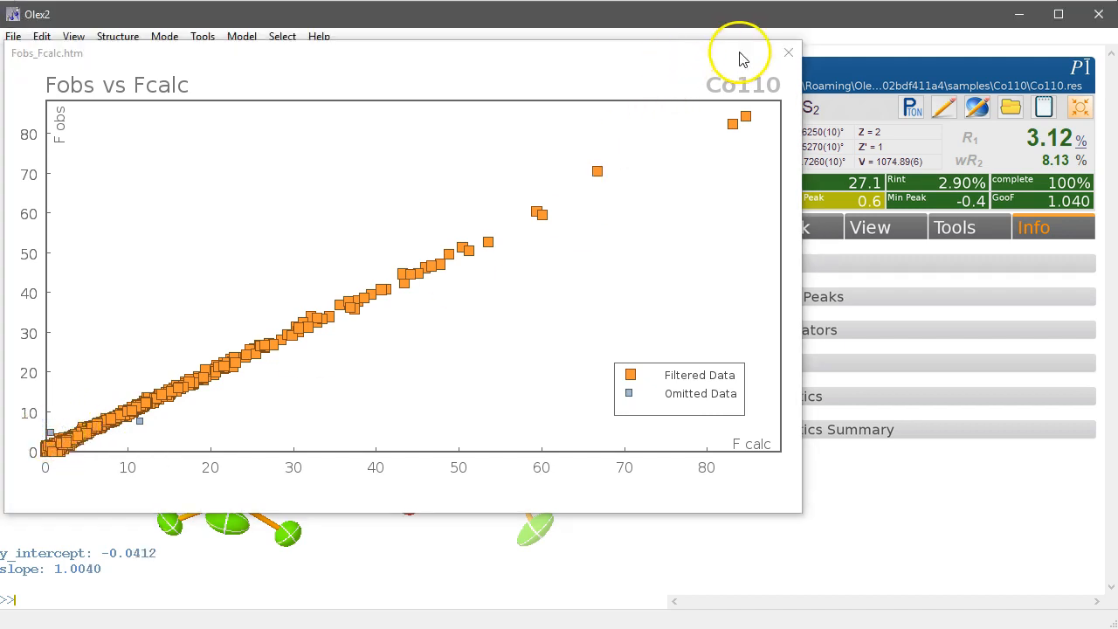
Close the Fobs vs Fcalc plot, expand the Bad Reflections list and clear all current omissions with ClearOMITs.
click(788, 52)
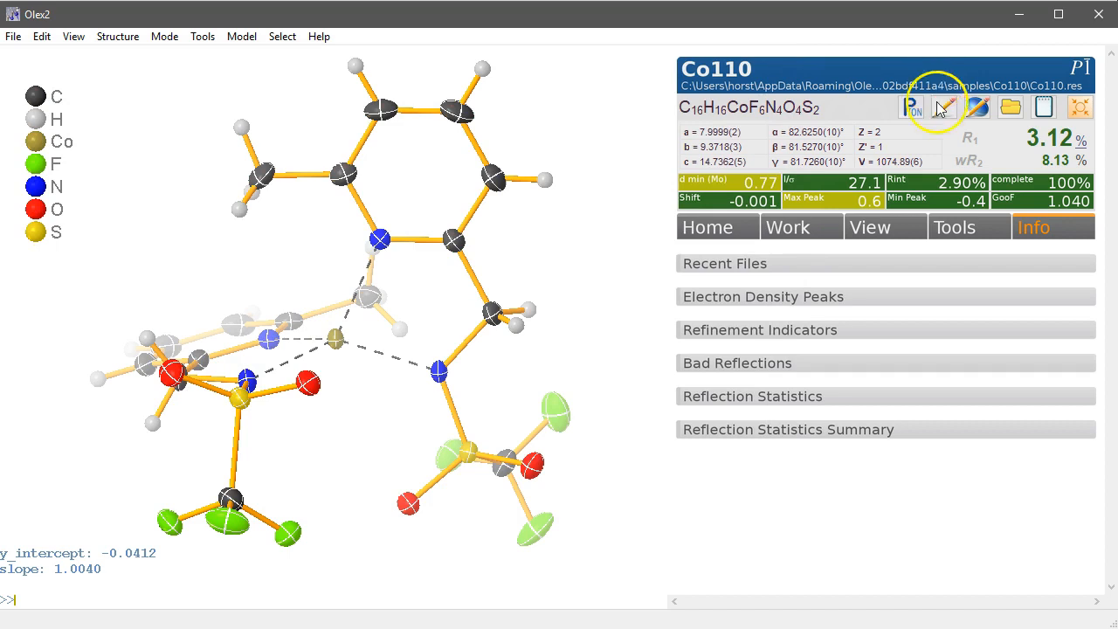
mouse_move(749, 400)
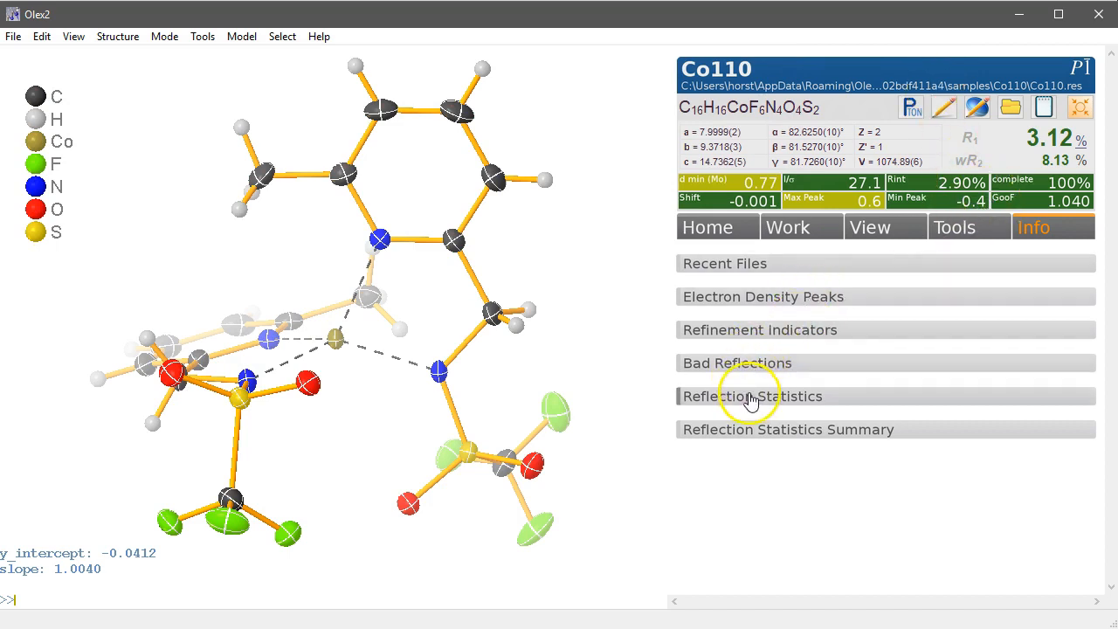
click(737, 362)
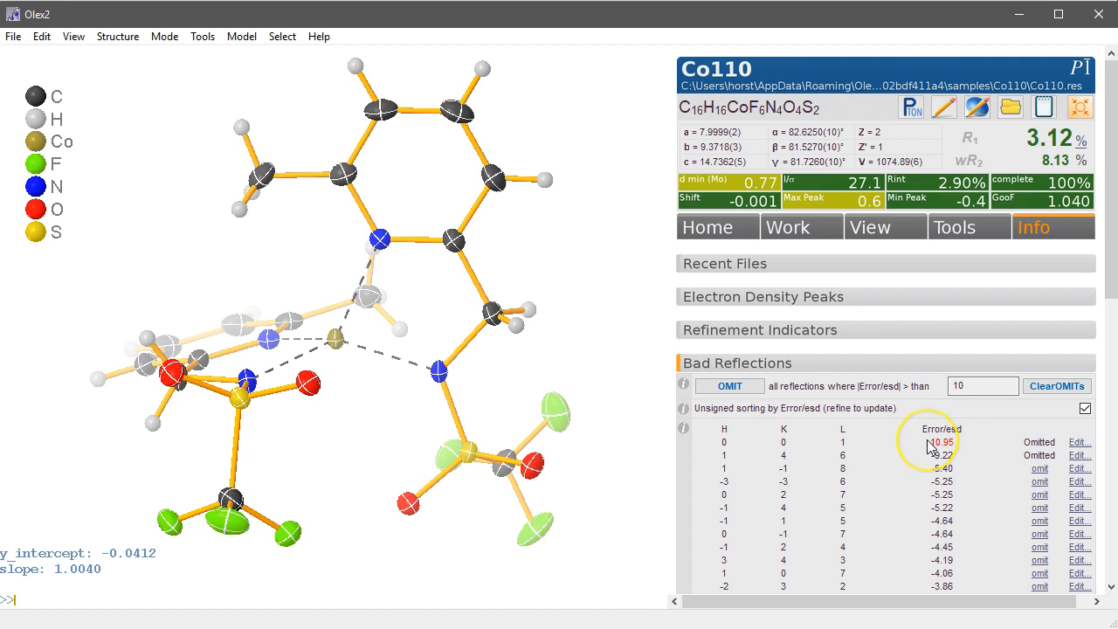
mouse_move(929, 451)
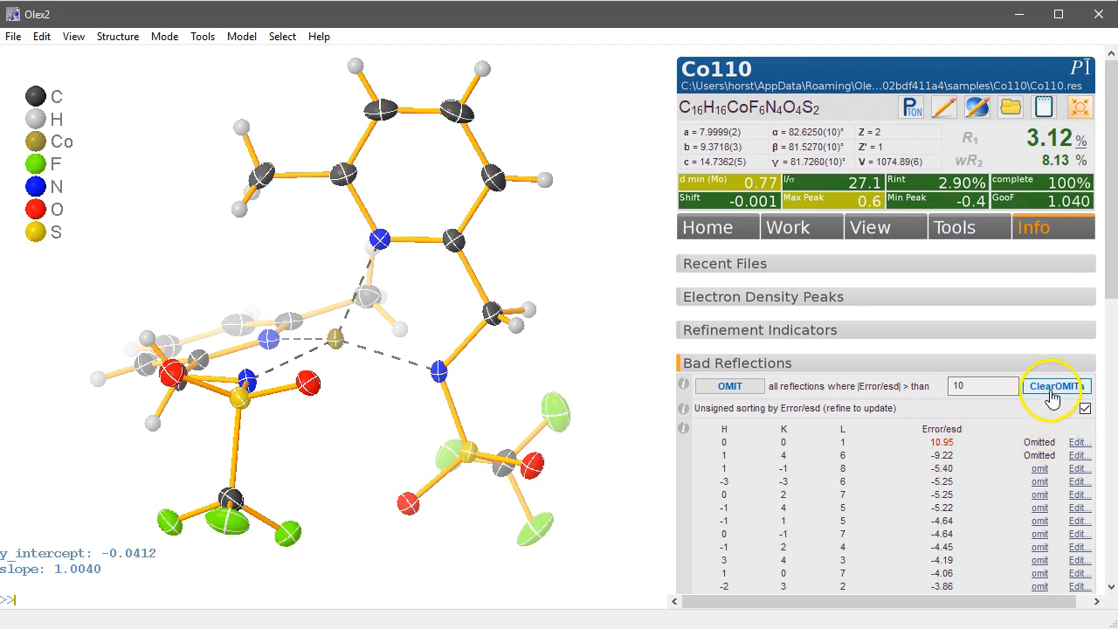
click(1056, 386)
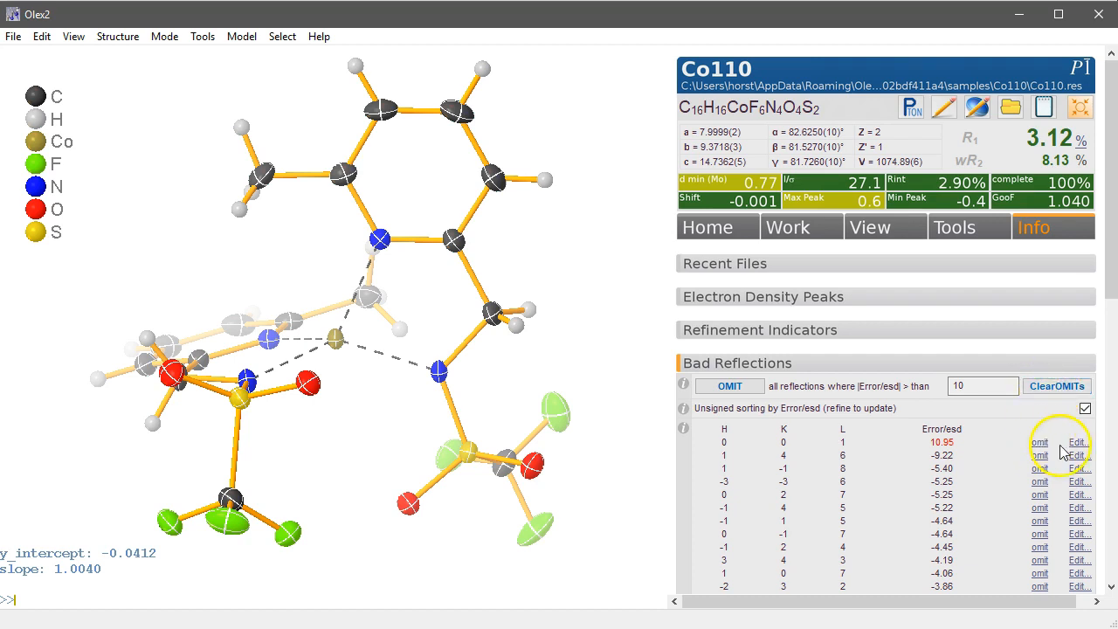
click(1078, 442)
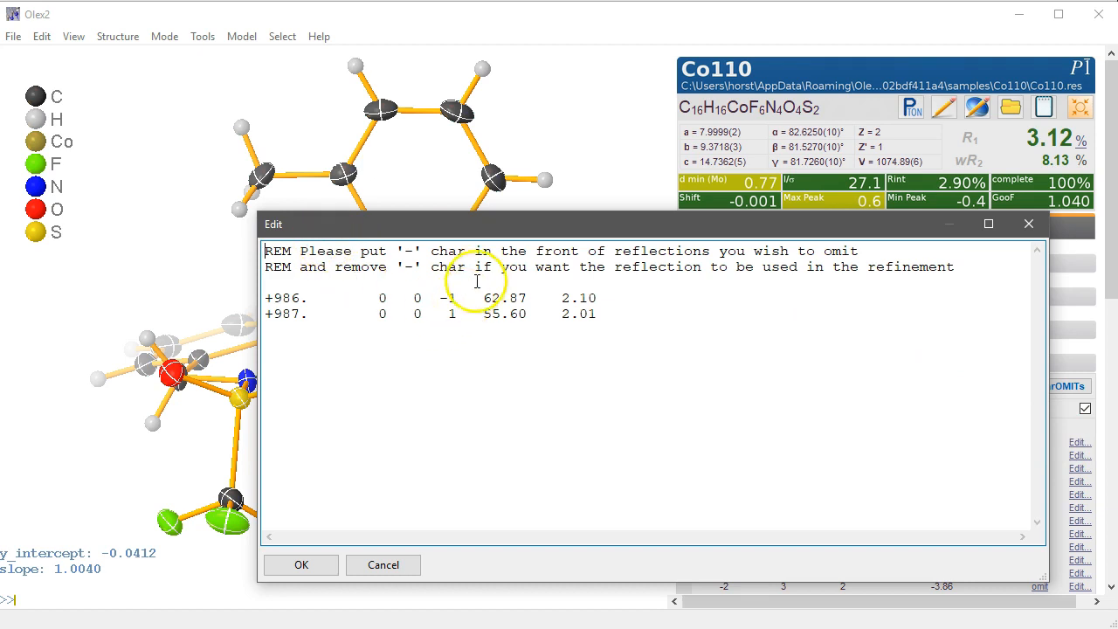
mouse_move(388, 278)
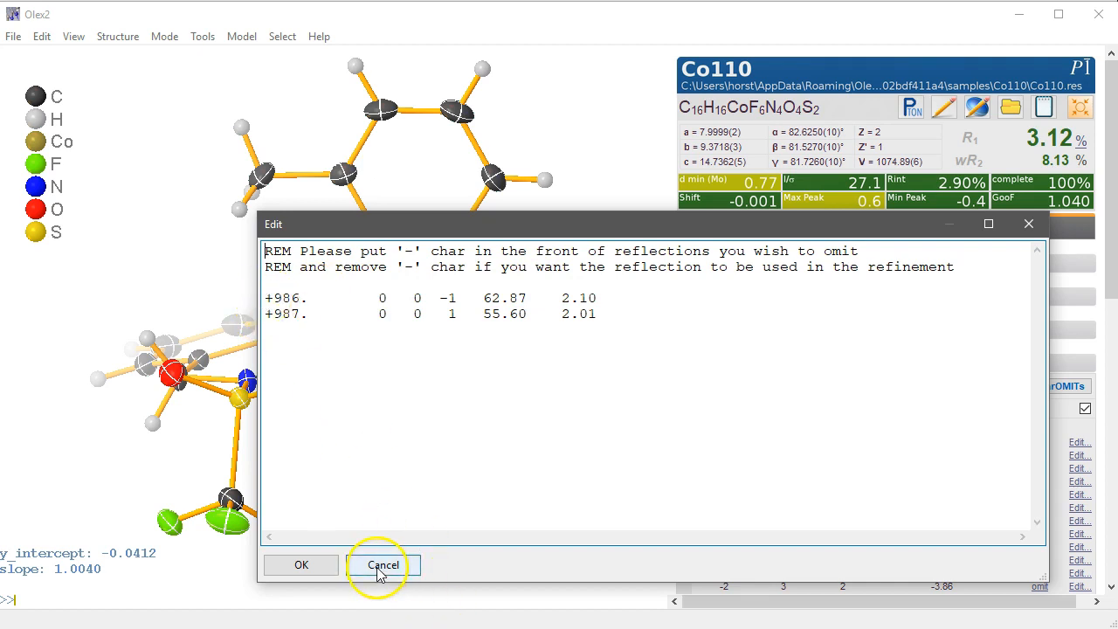
click(384, 564)
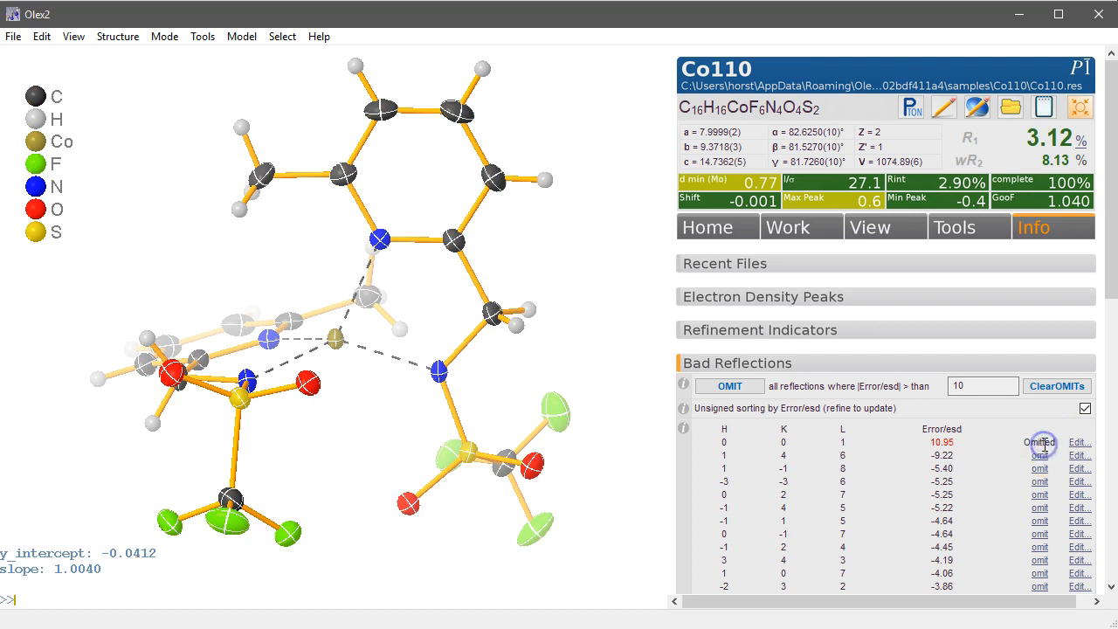
click(1080, 455)
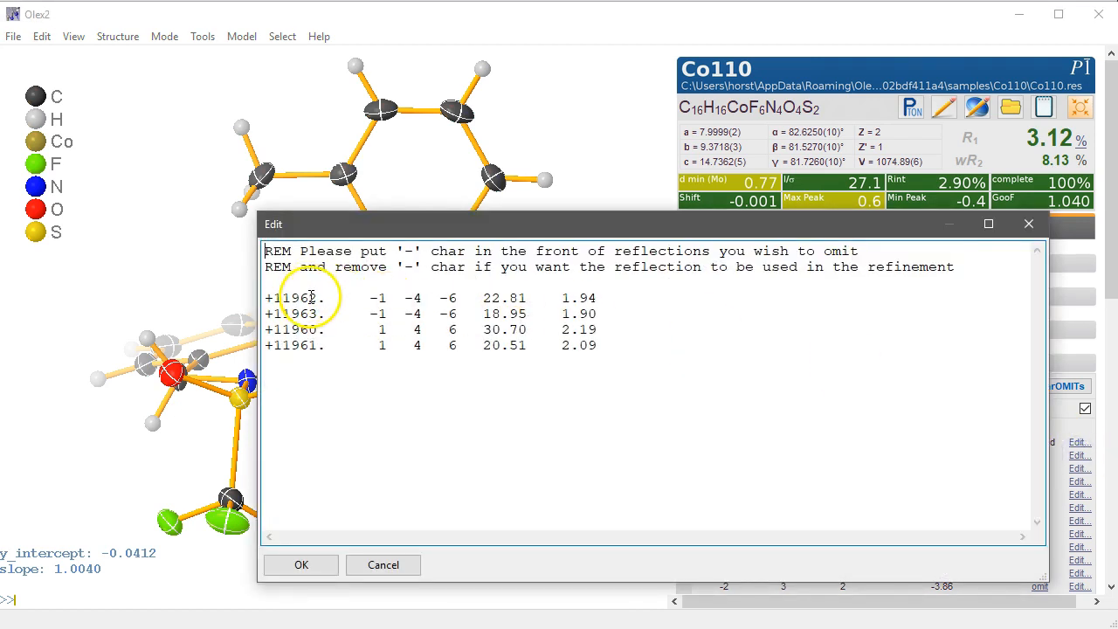
mouse_move(478, 356)
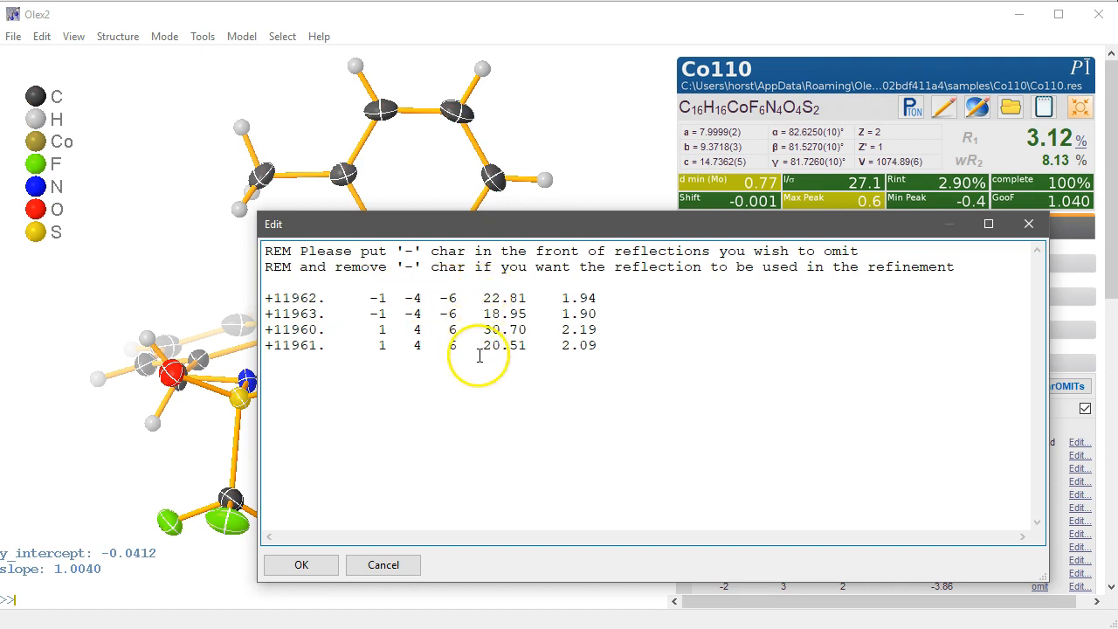
mouse_move(470, 328)
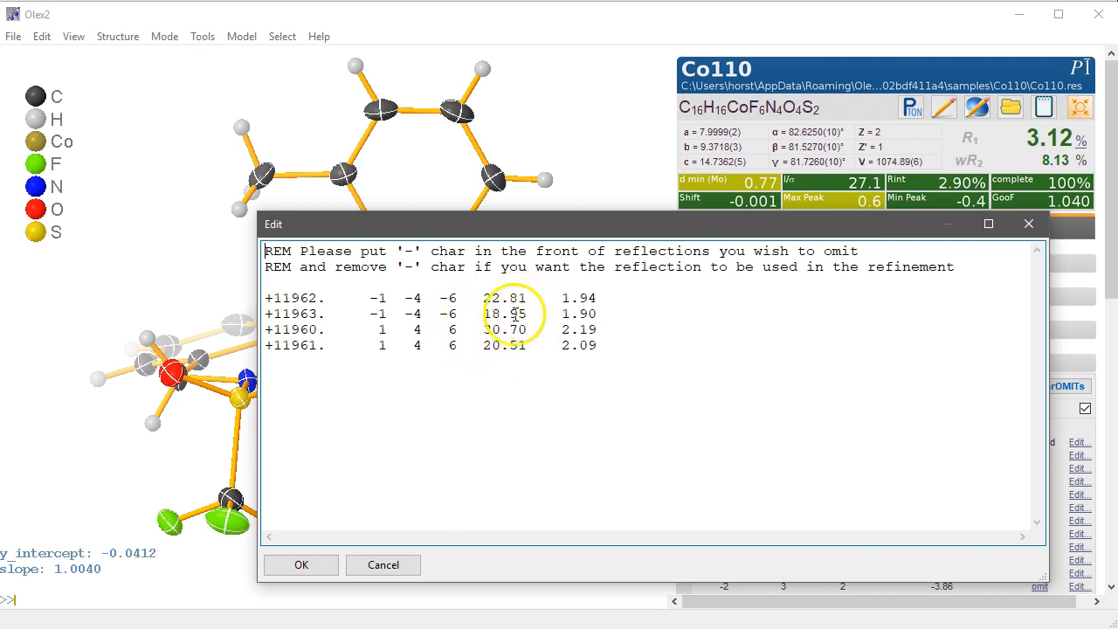
mouse_move(276, 335)
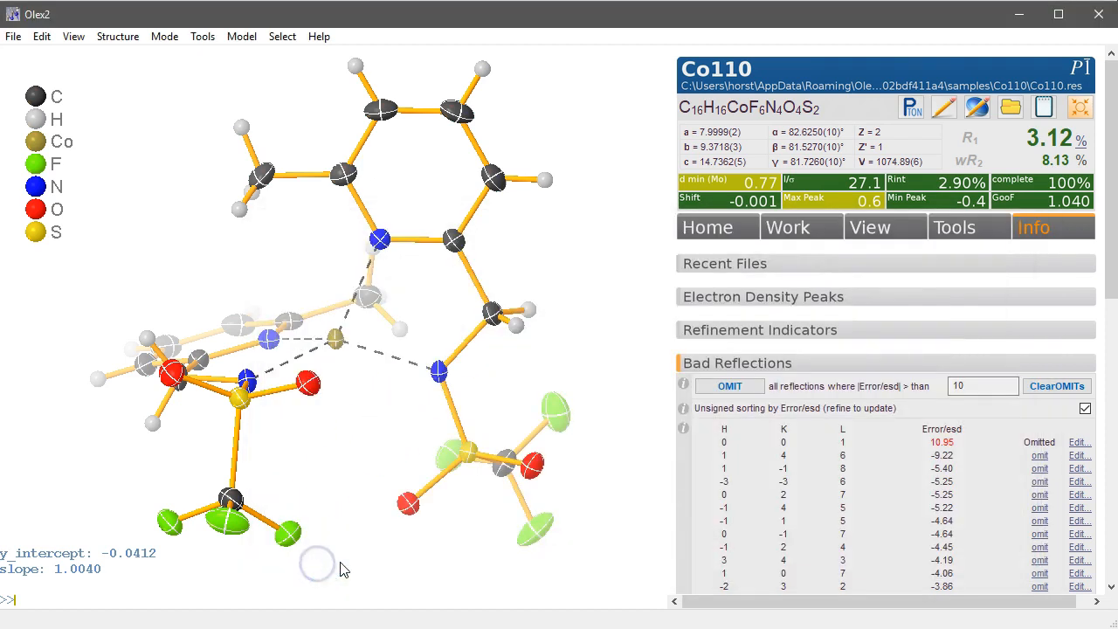
mouse_move(835, 425)
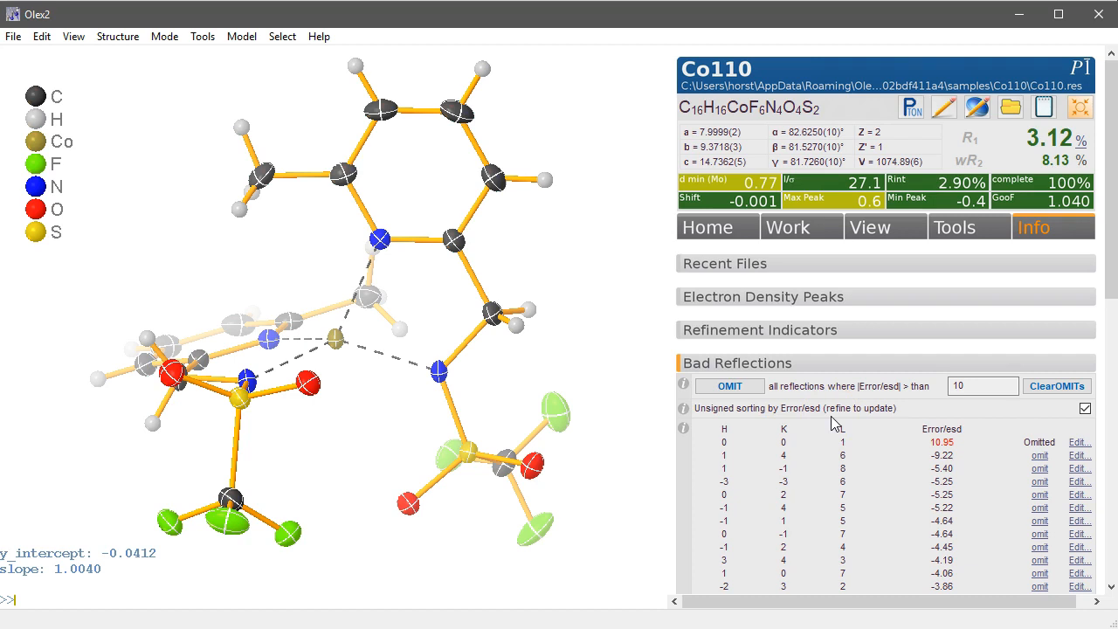
mouse_move(802, 259)
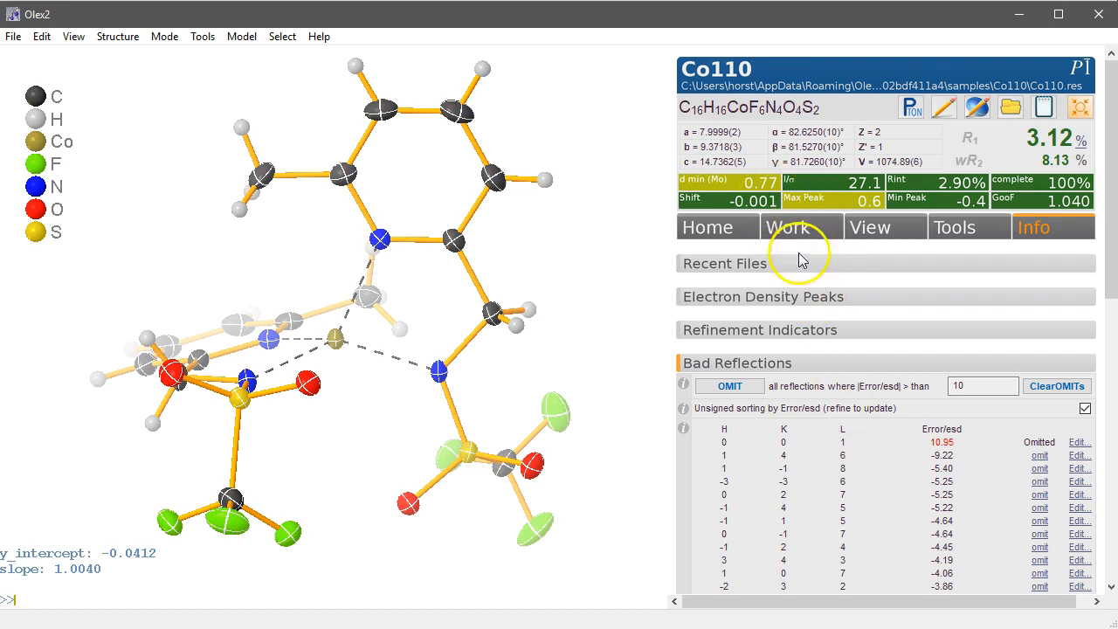
Scroll Co110.hkl in Notepad to its last reflections and close the file.
click(737, 361)
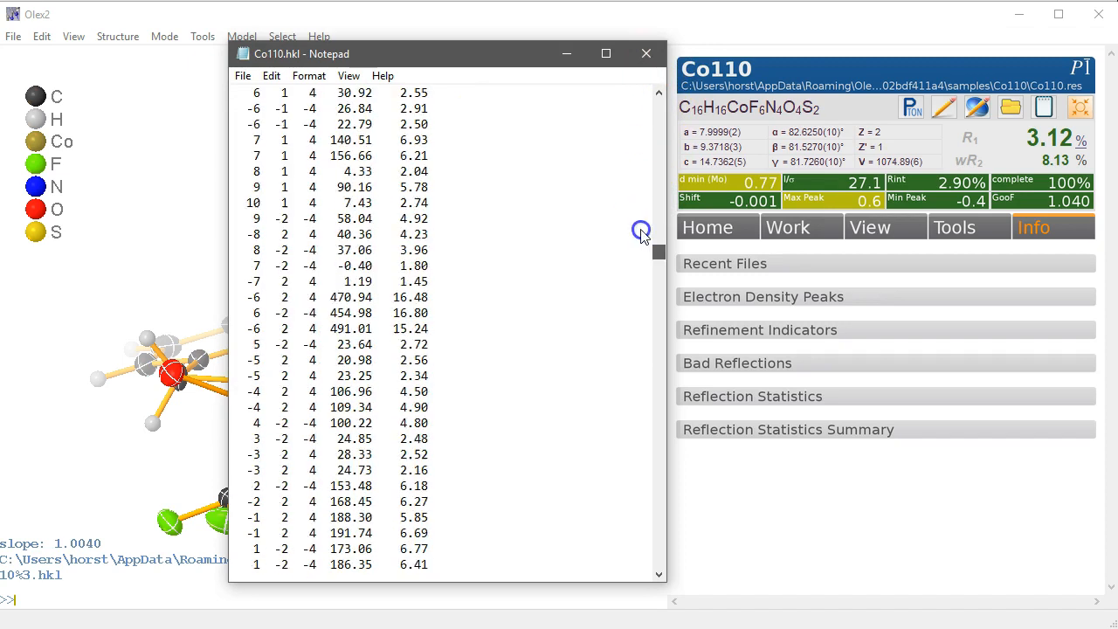
scroll(down, 3)
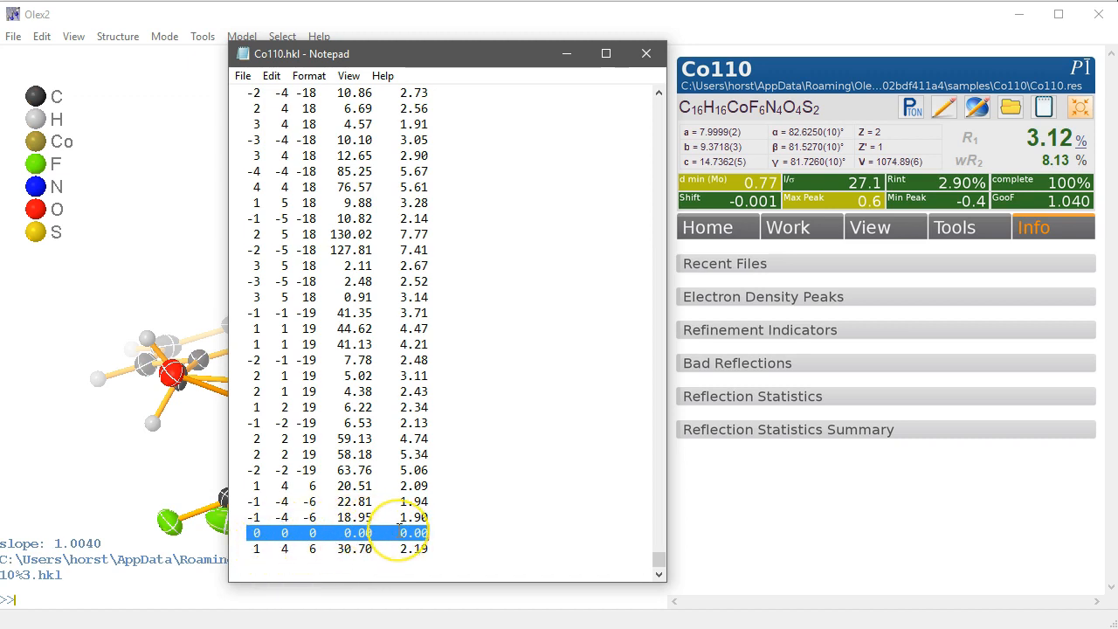
mouse_move(620, 177)
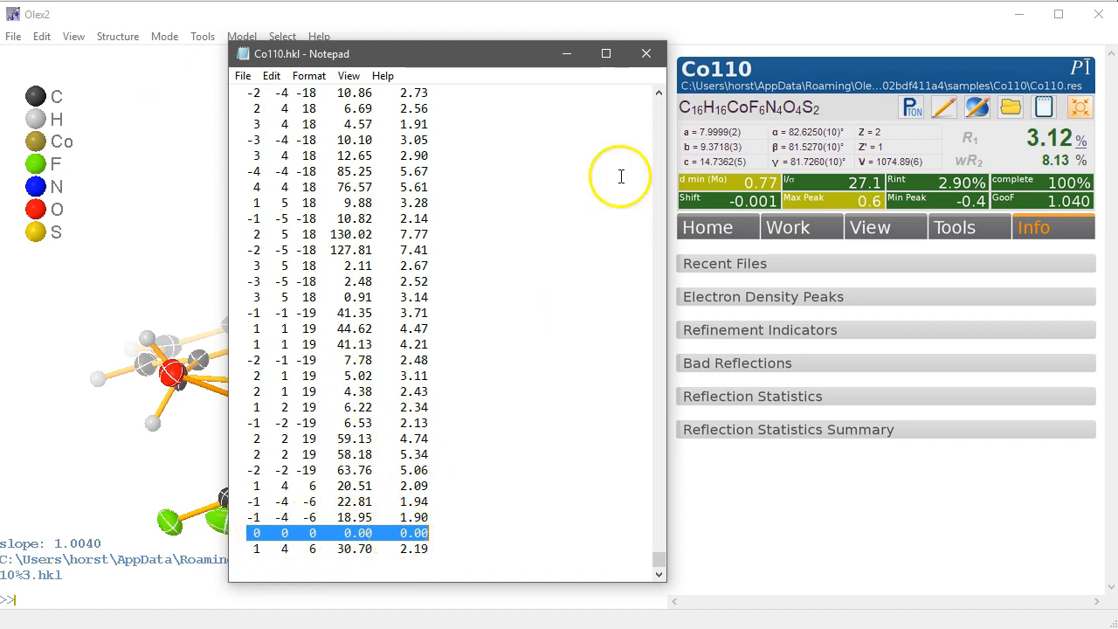
click(647, 53)
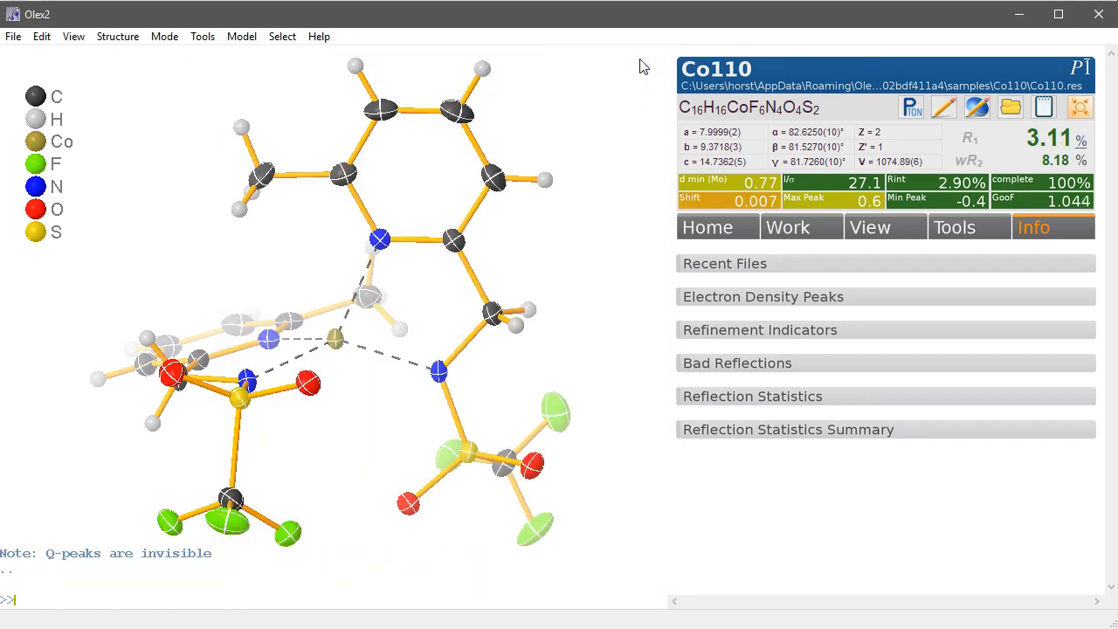
mouse_move(817, 218)
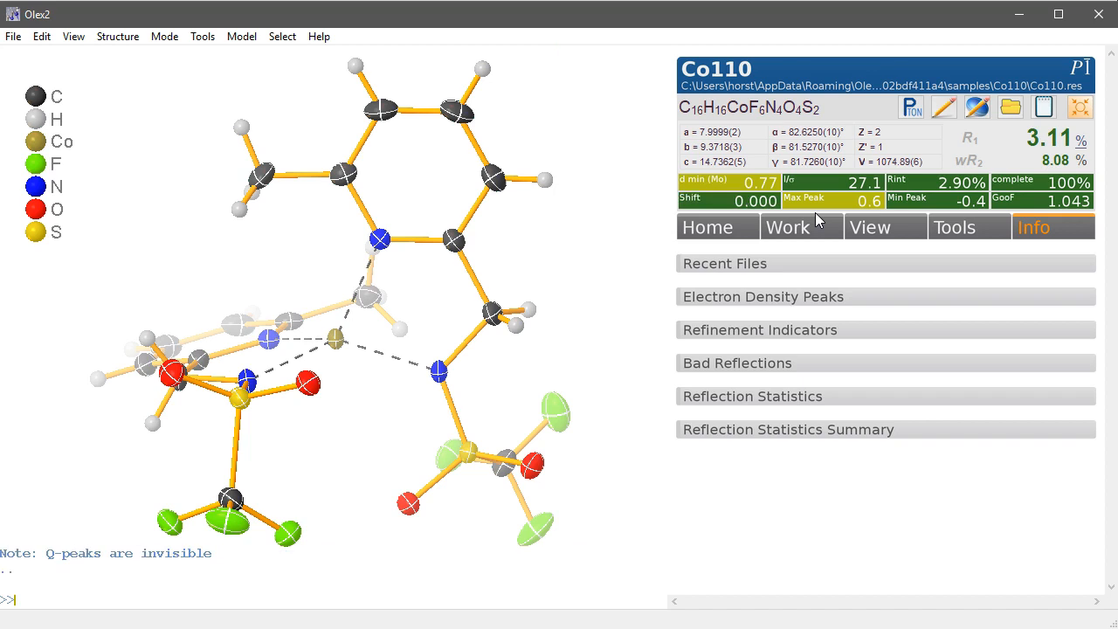
mouse_move(859, 218)
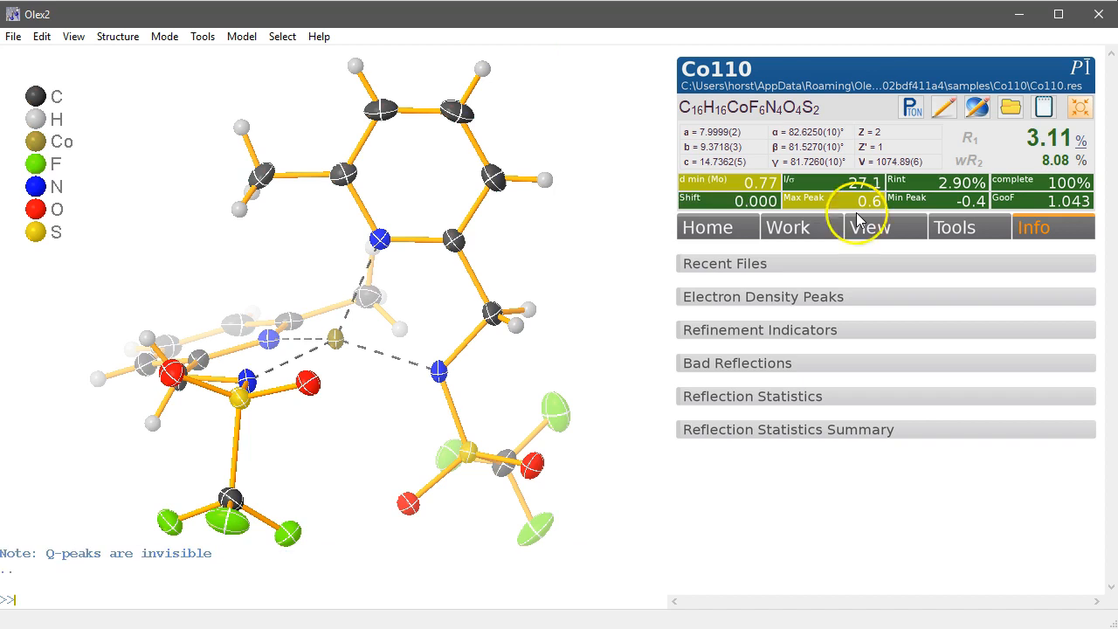
mouse_move(993, 248)
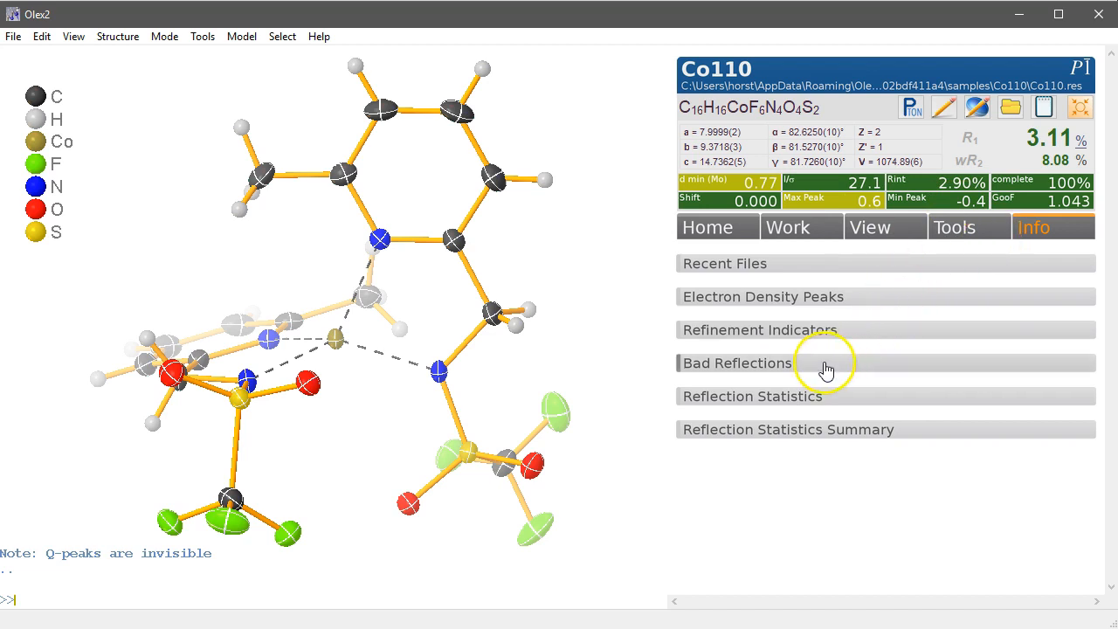
Expand the Bad Reflections list to reach the Edit entry for reflection 1 4 6.
click(737, 362)
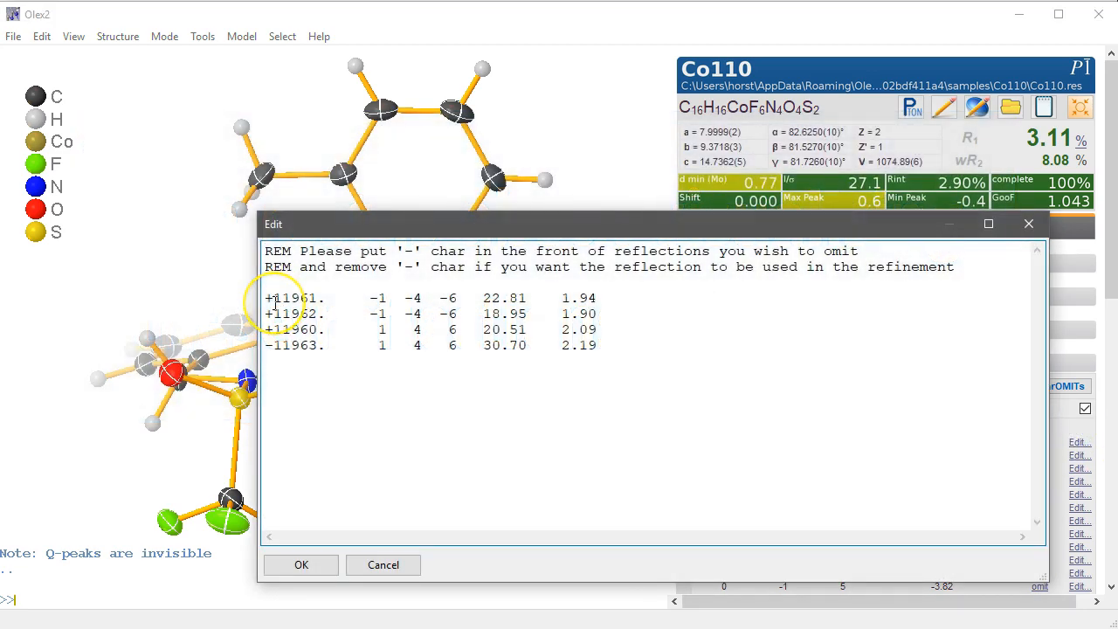
Select and copy the four occurrence lines of reflection 1 4 6, then cancel the edit dialog unchanged.
click(276, 296)
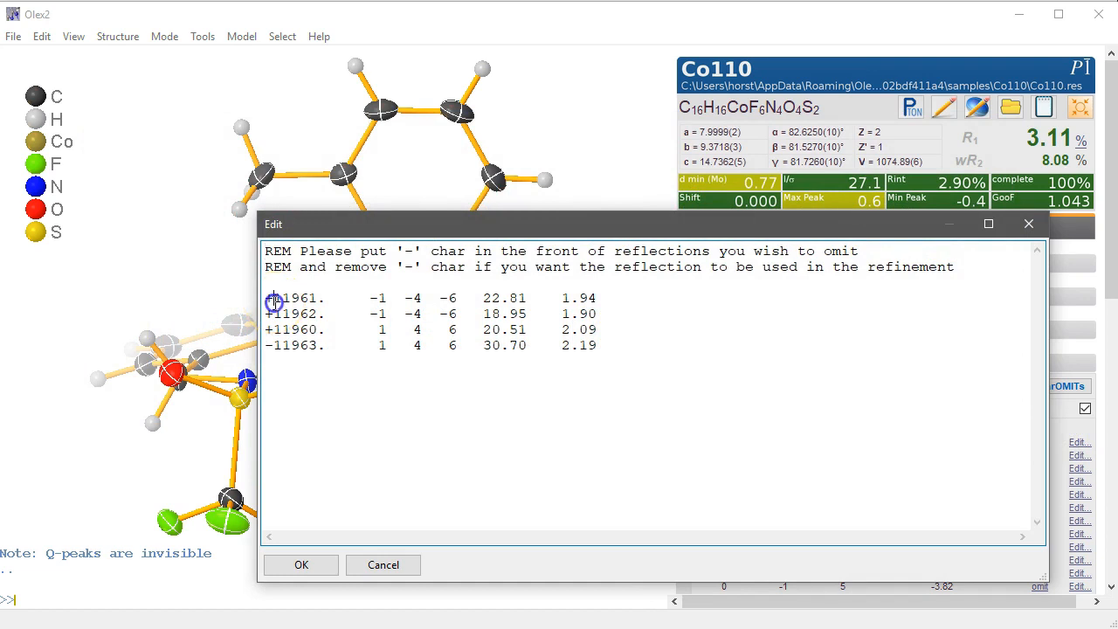
click(273, 297)
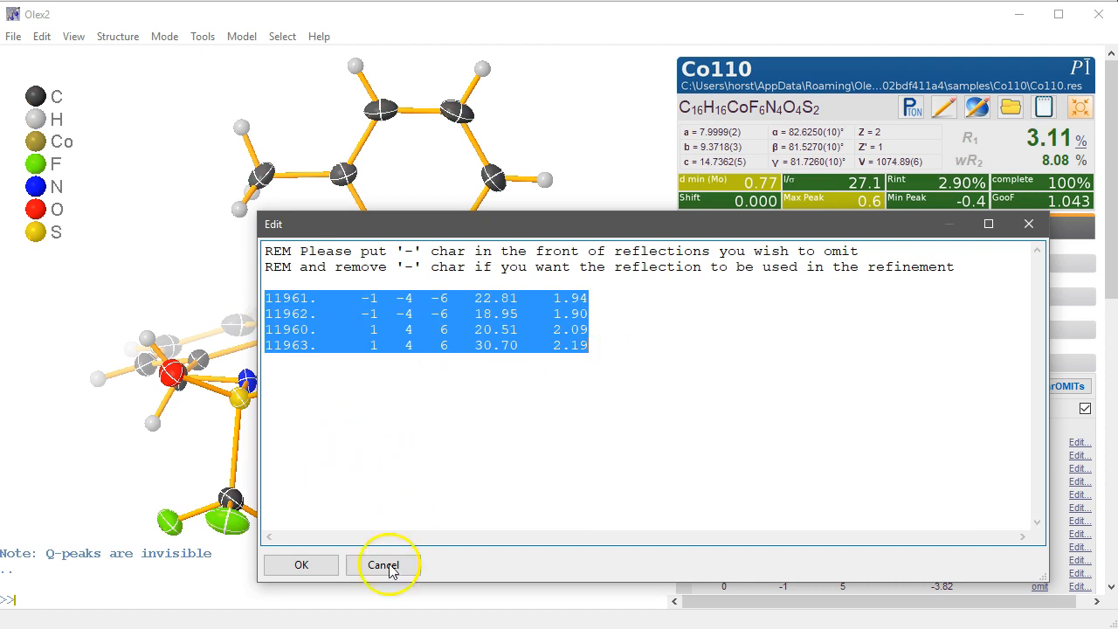
click(384, 566)
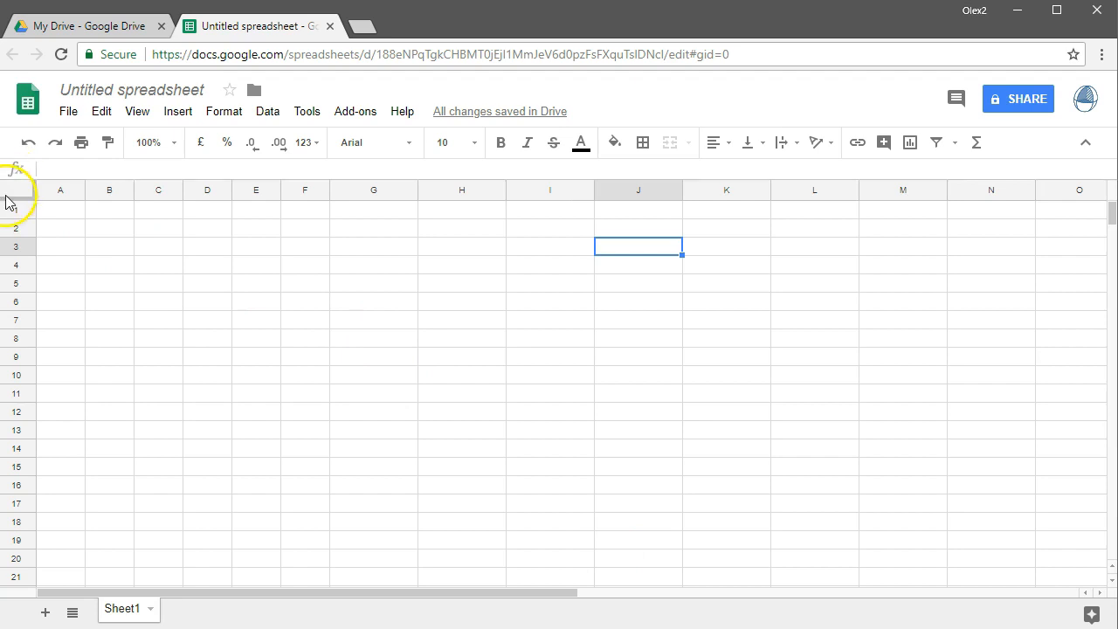
Paste the four reflection occurrences into the blank Google Sheet for charting their intensities.
key(ctrl+v)
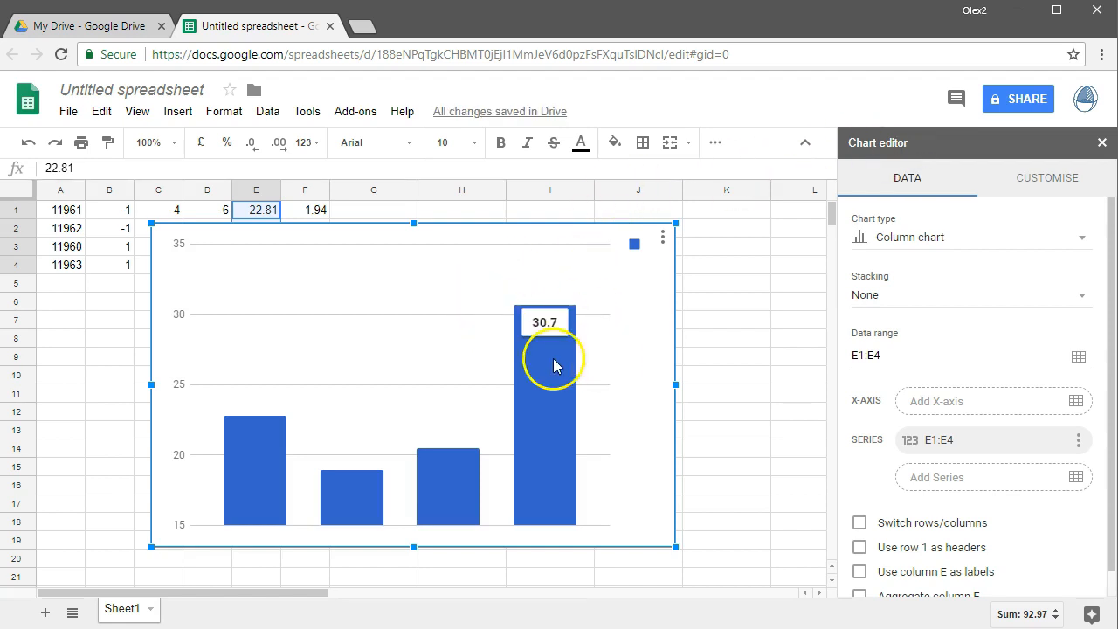
mouse_move(622, 573)
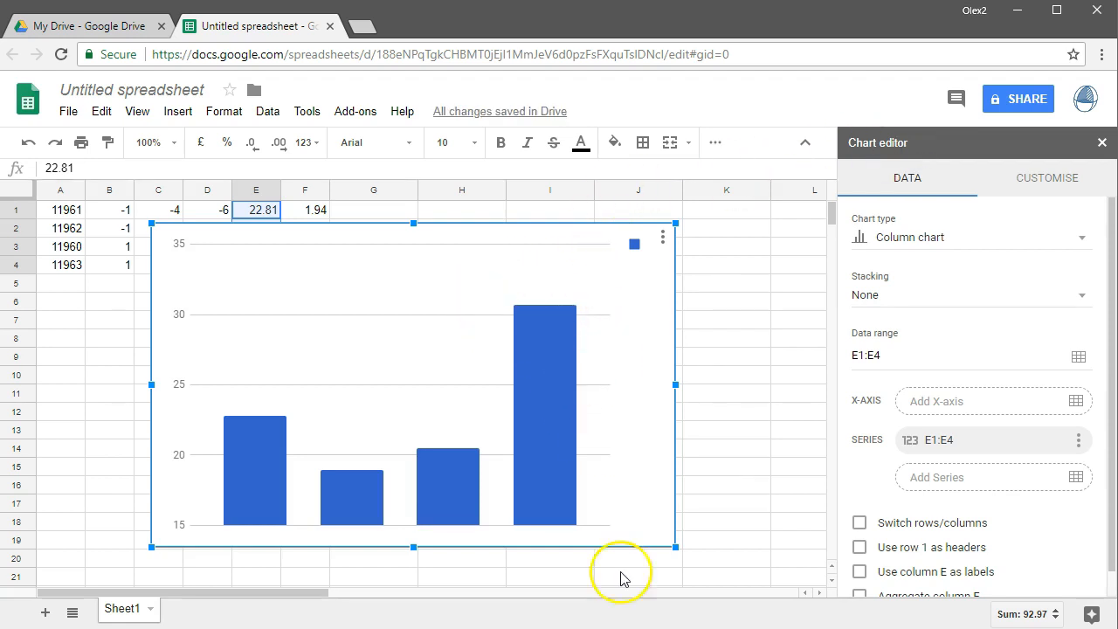
mouse_move(545, 472)
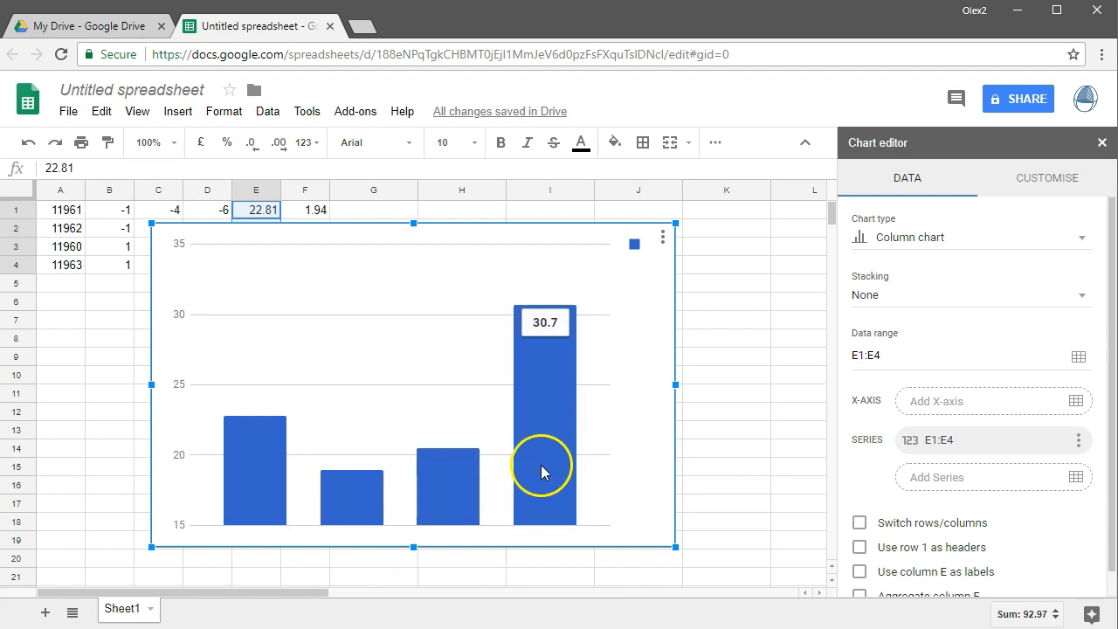
mouse_move(489, 464)
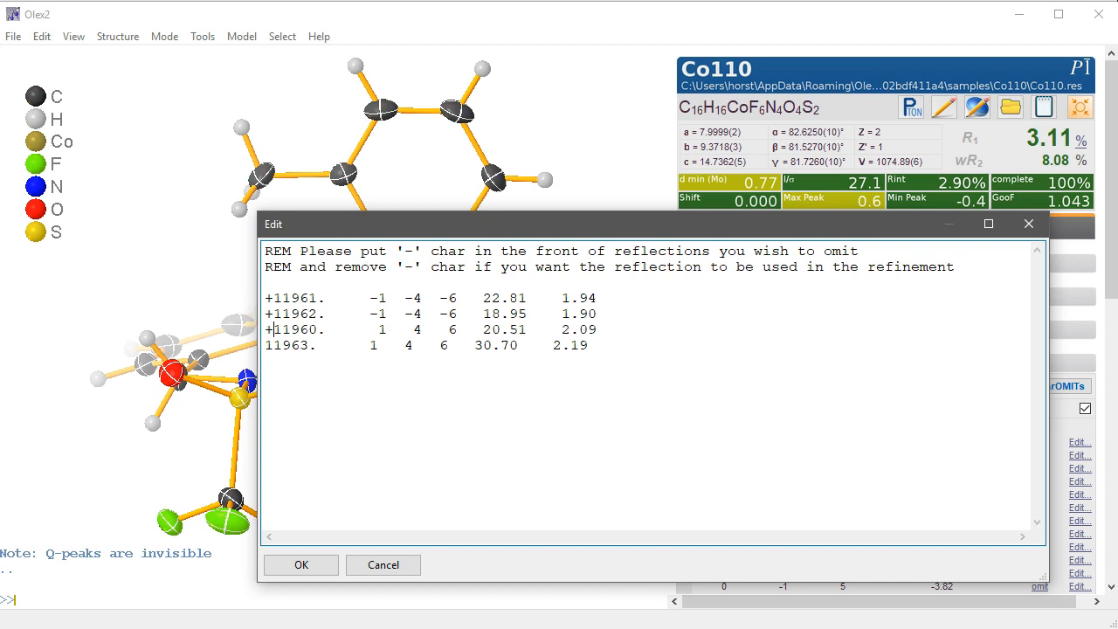
Mark line 11963 (intensity 30.70) of reflection 1 4 6 with '-' so that occurrence is omitted.
text(-)
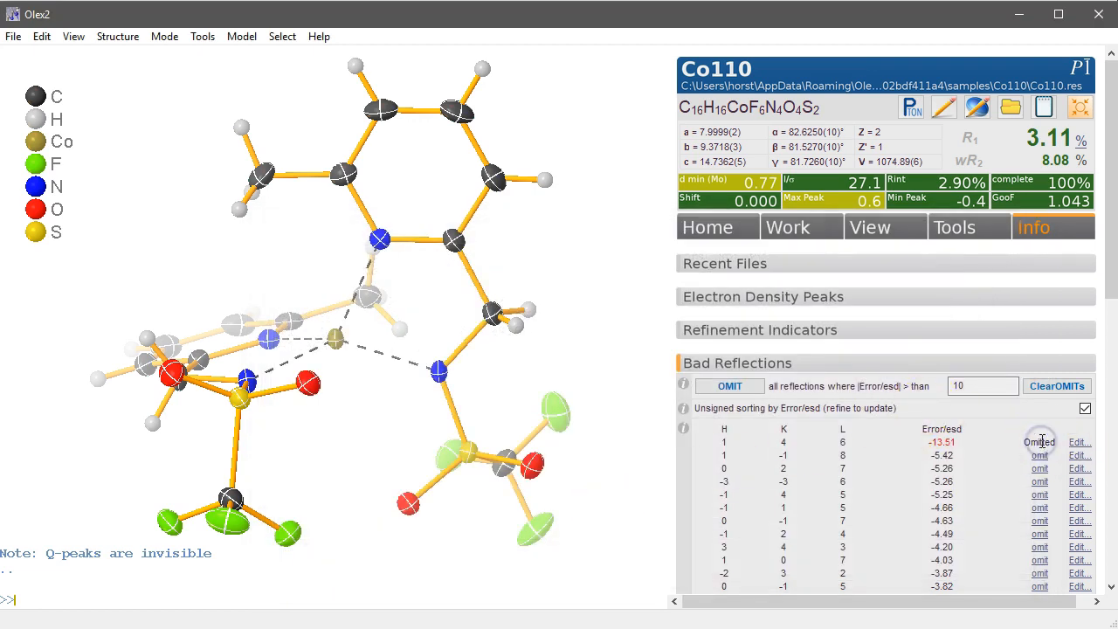
mouse_move(384, 90)
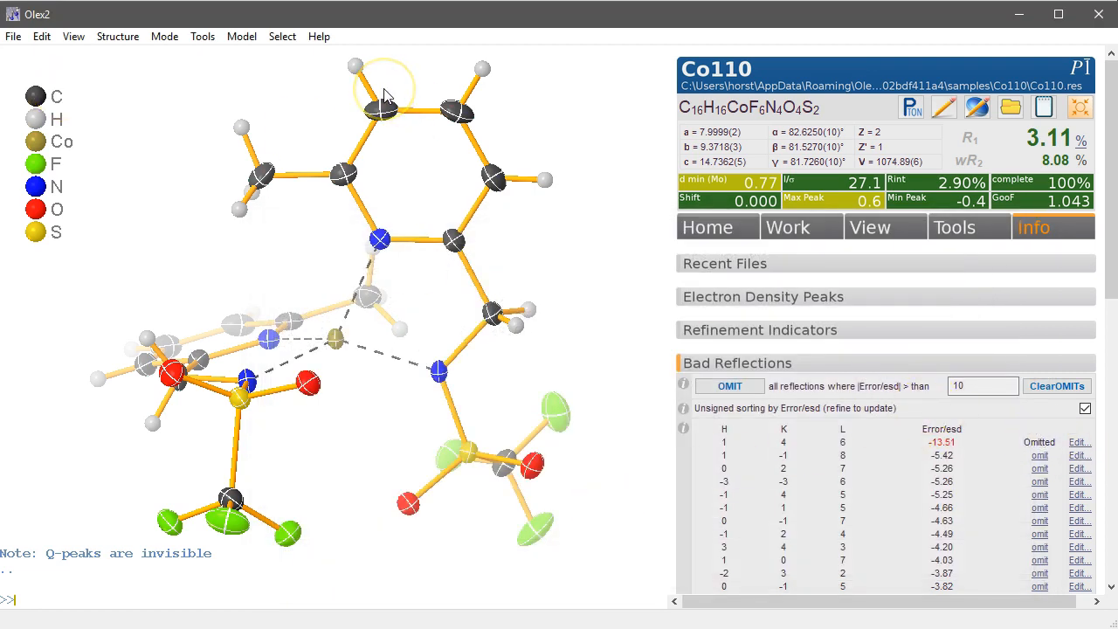